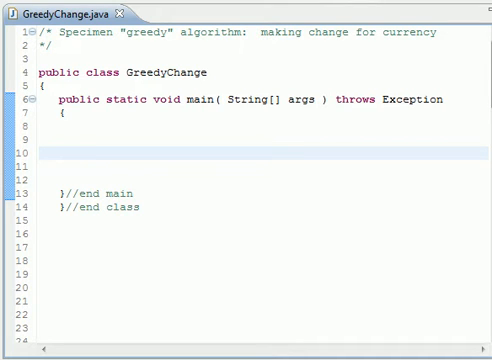
# Declare int amount = 56; inside GreedyChange's main method
pyautogui.write('int amount =')
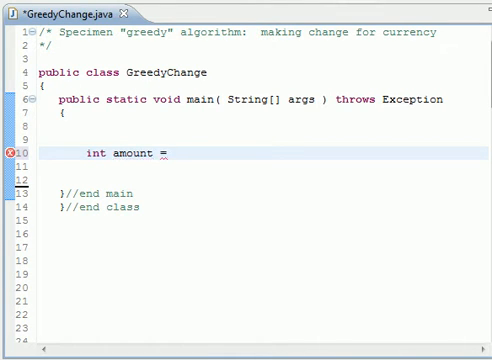
pyautogui.write('56;')
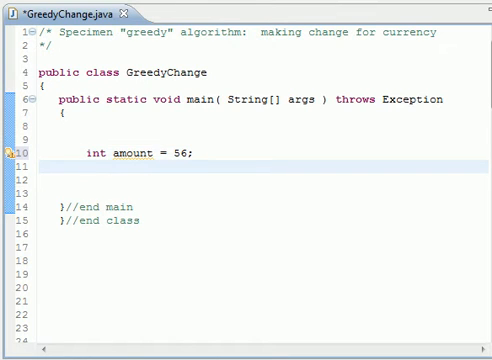
pyautogui.click(88, 166)
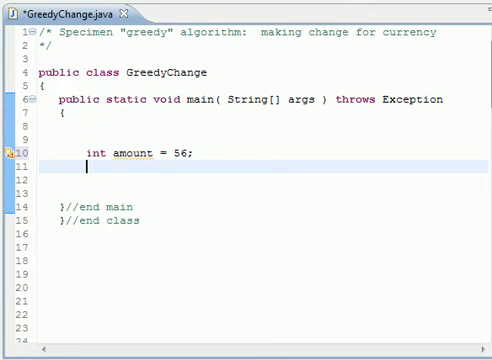
# Declare the coin array int coin[]={20,5,1}; below the amount
pyautogui.write('int')
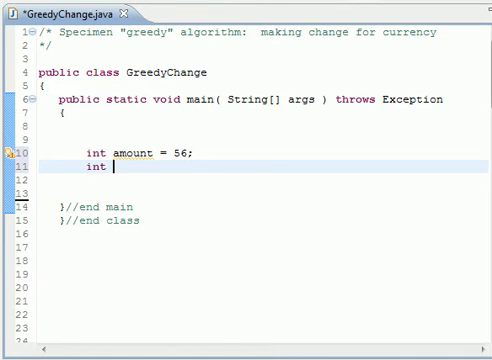
pyautogui.write('coin')
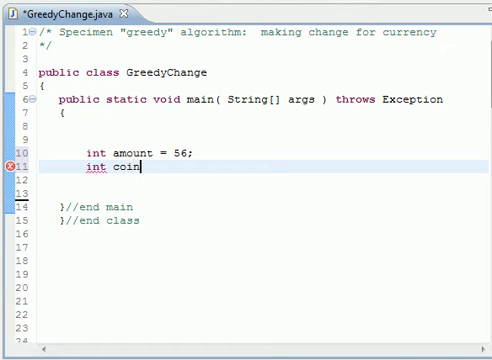
pyautogui.write('[]={};')
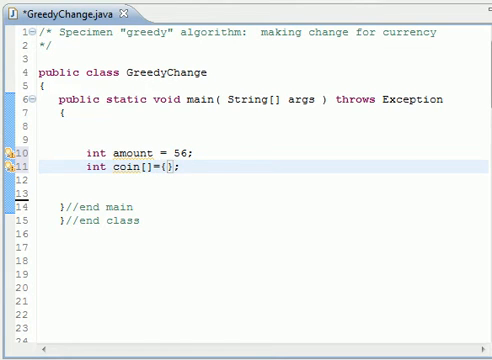
pyautogui.write('20,')
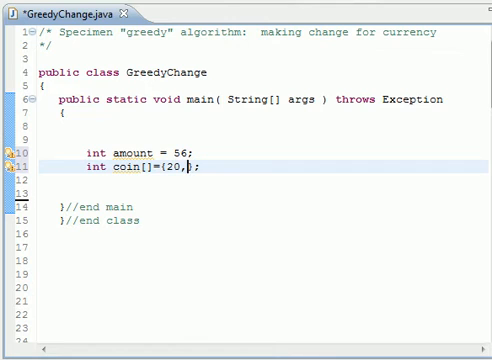
pyautogui.write('5,1')
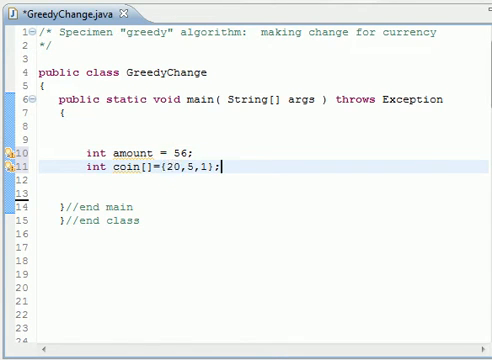
# Add the comment //2*20+5*2+1*1 showing how 56 breaks into coins
pyautogui.write('//')
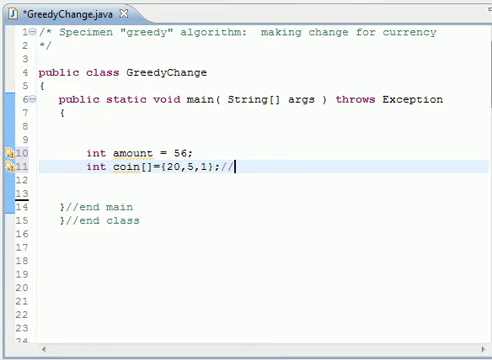
pyautogui.write('2')
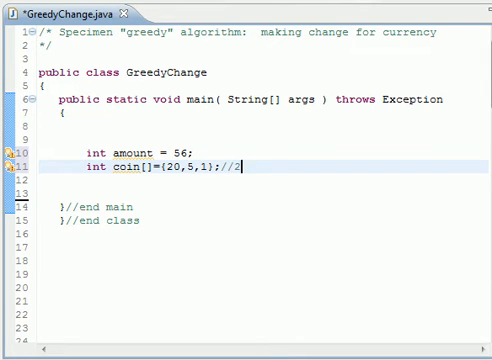
pyautogui.write('*20')
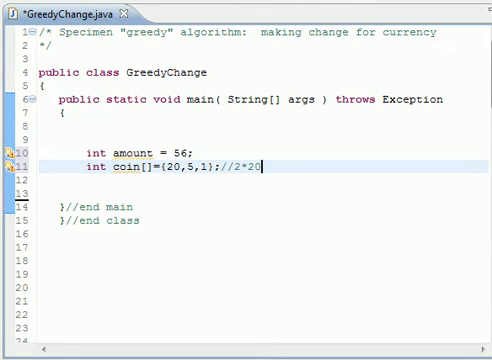
pyautogui.write('+5')
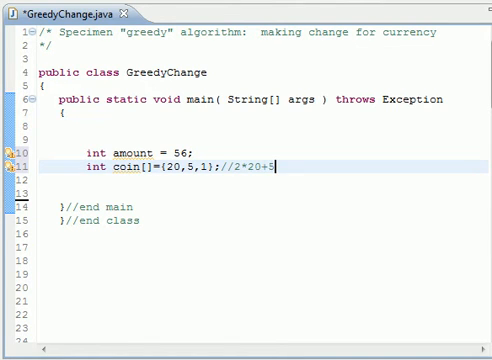
pyautogui.write('*2')
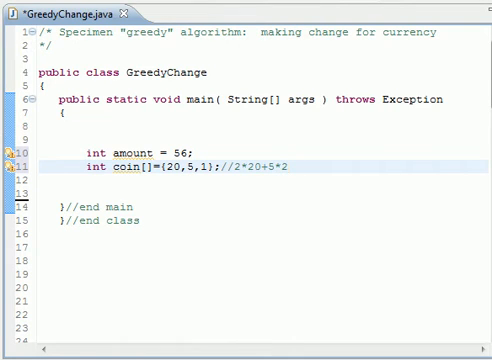
pyautogui.write('+')
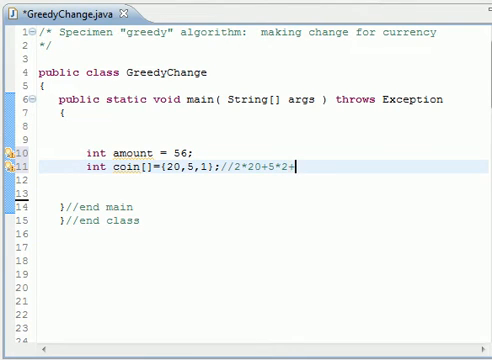
pyautogui.write('1+')
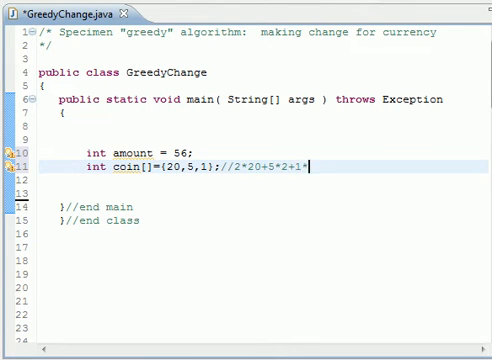
pyautogui.write('*1')
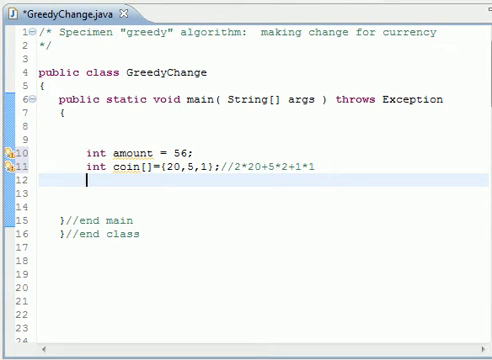
# Declare int num; below the coin array and begin the for loop
pyautogui.write('in')
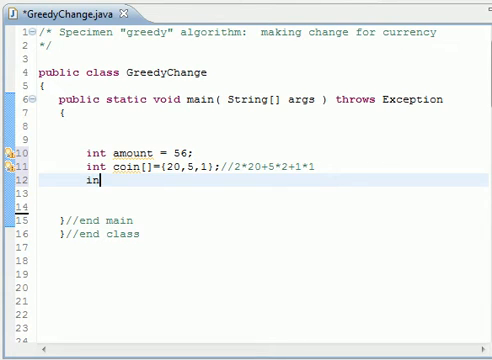
pyautogui.write('t')
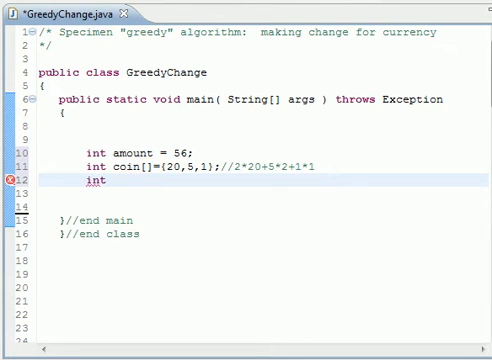
pyautogui.write('num;')
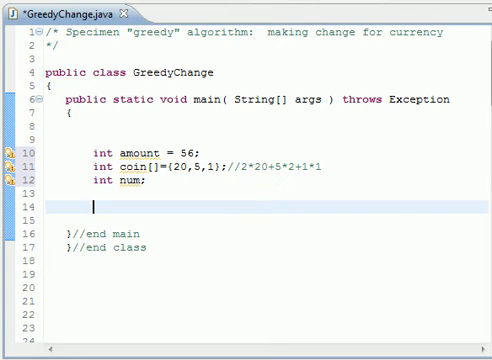
pyautogui.write('for(in')
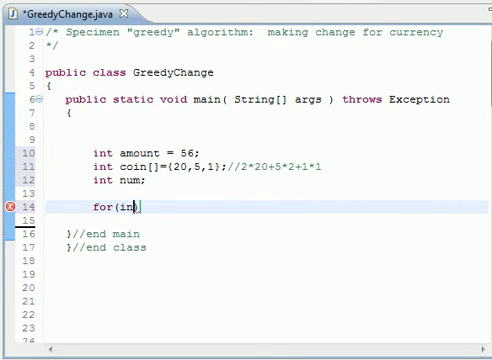
# Write the loop header for(int i=0;i<coin.length;i++){ } and begin an if inside it
pyautogui.write('t i=0;i<')
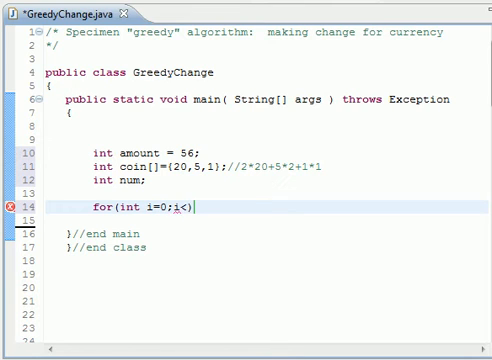
pyautogui.write('coin')
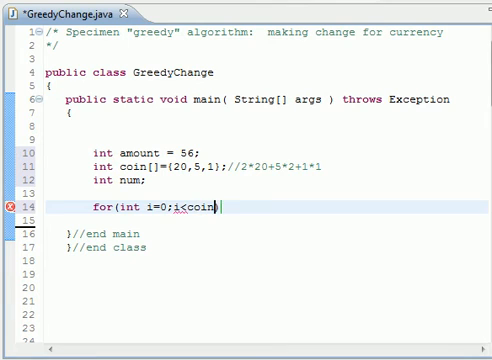
pyautogui.write('.length')
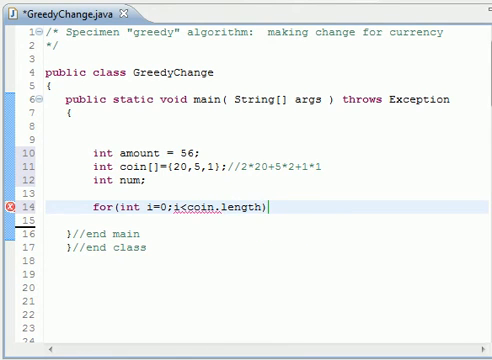
pyautogui.write(';i++')
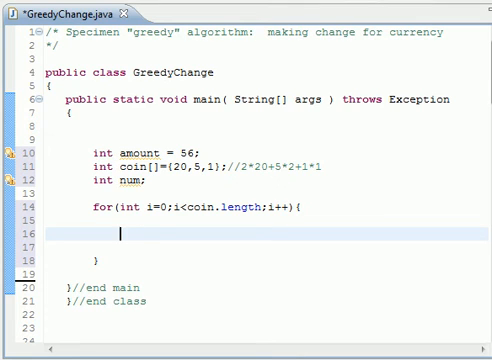
pyautogui.write('if')
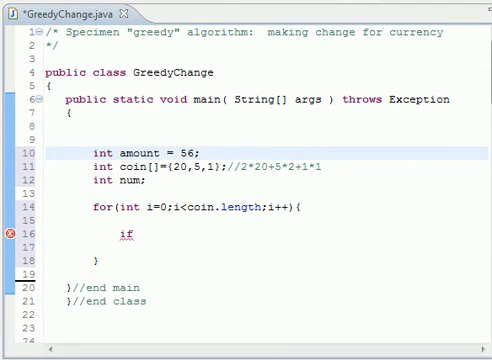
# Give the if statement empty parentheses inside the loop body
pyautogui.write('()')
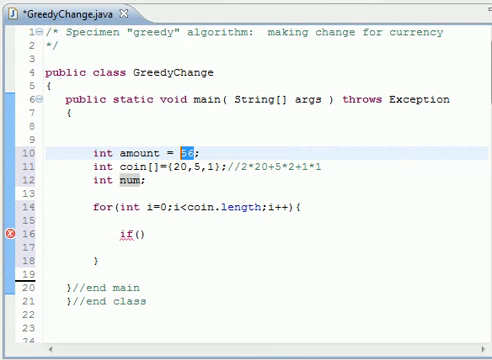
pyautogui.click(118, 160)
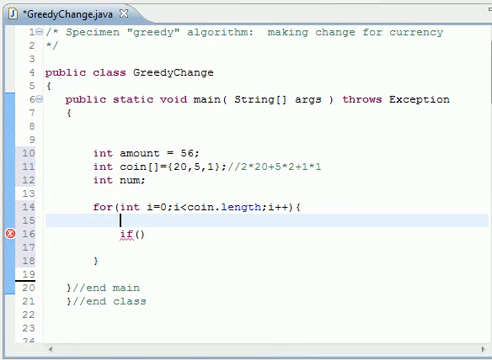
# Add num=amount/coin[i]; inside the for loop
pyautogui.write('num')
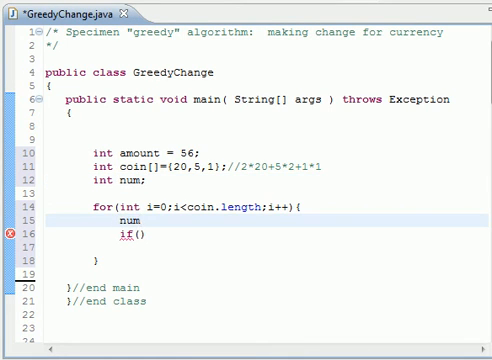
pyautogui.write('=amoun')
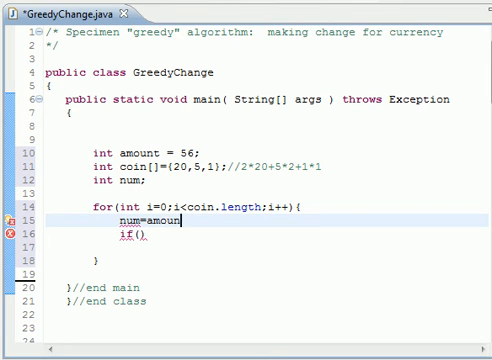
pyautogui.write('/c')
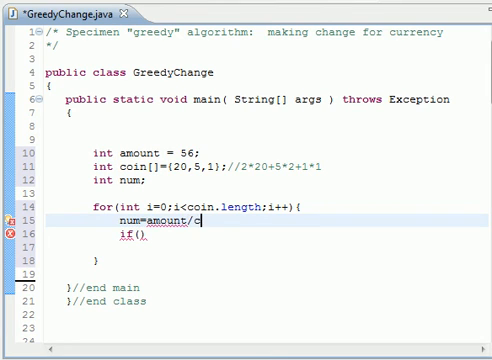
pyautogui.write('oin[i]')
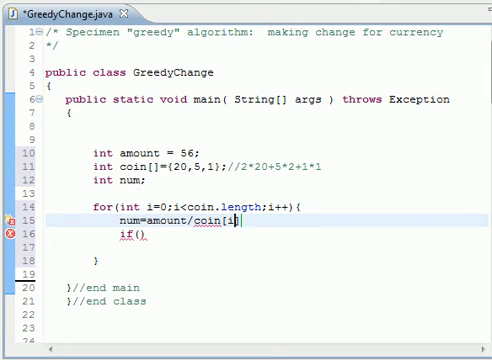
pyautogui.write(';')
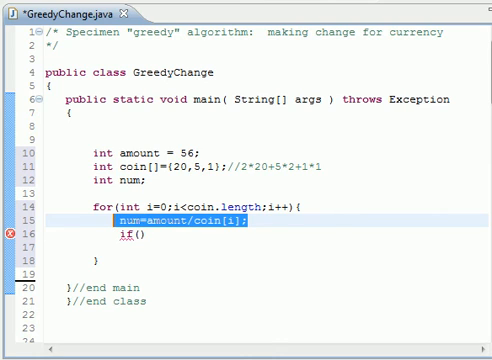
# Move num=amount/coin[i]; into a braced block after the if
pyautogui.press('Delete')
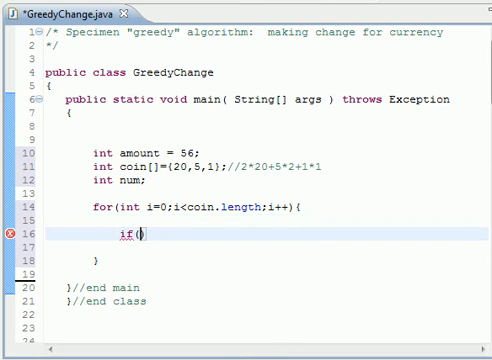
pyautogui.write('){}')
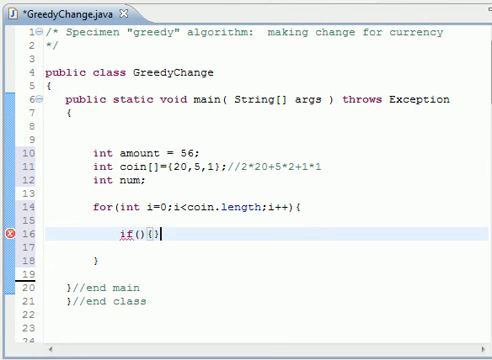
pyautogui.write('num=amount/coin[i];')
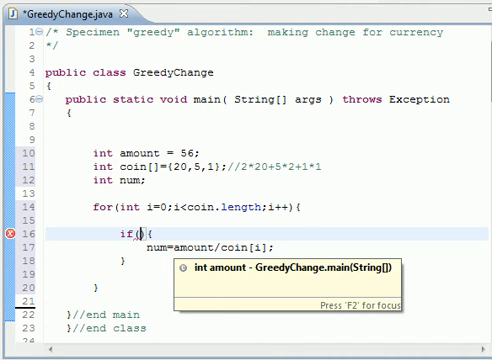
# Fill the if condition with coin[i]<=amount
pyautogui.write('coi')
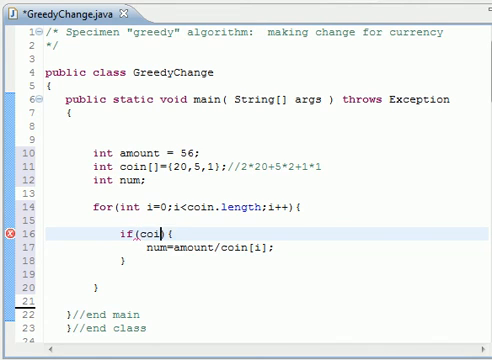
pyautogui.write('t')
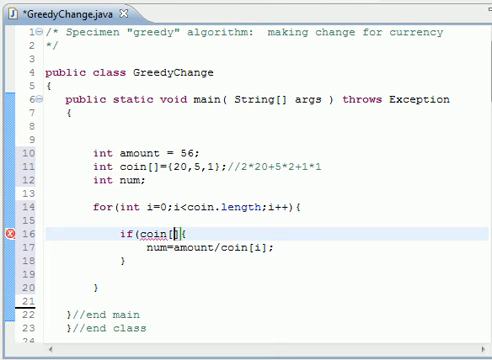
pyautogui.write('i')
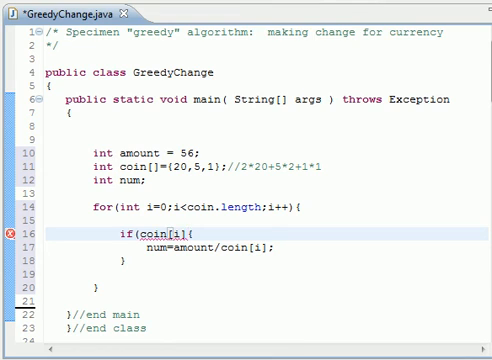
pyautogui.write('<')
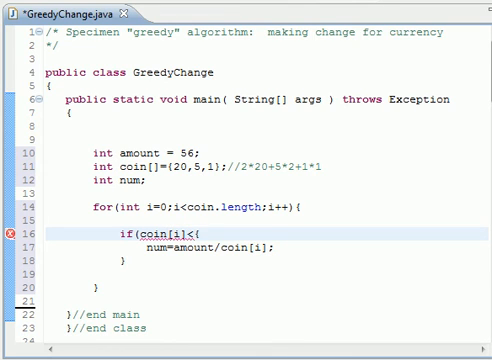
pyautogui.write('=amount)')
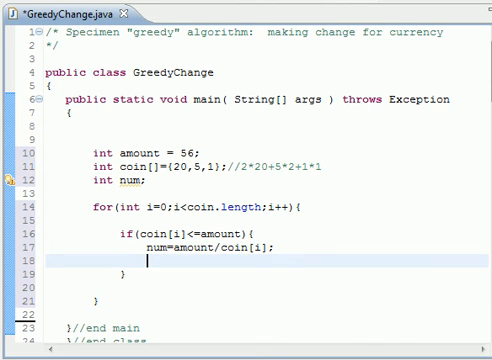
# Add System.out.println(num + " " + "$"+coin[i]); inside the if block
pyautogui.write('Syst')
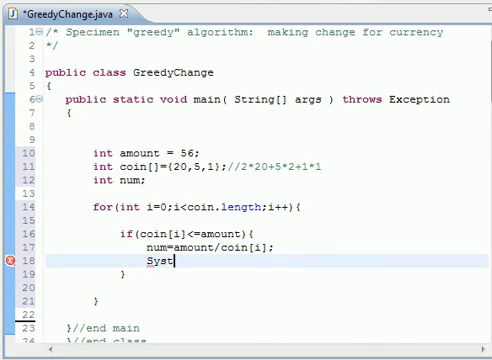
pyautogui.write('.out')
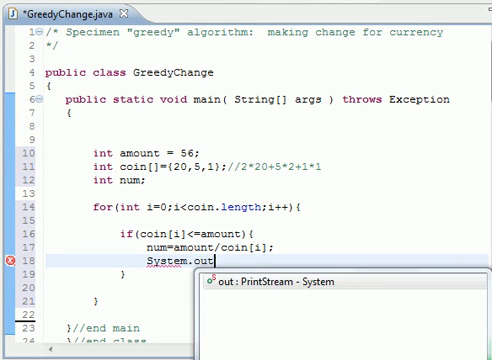
pyautogui.write('.print')
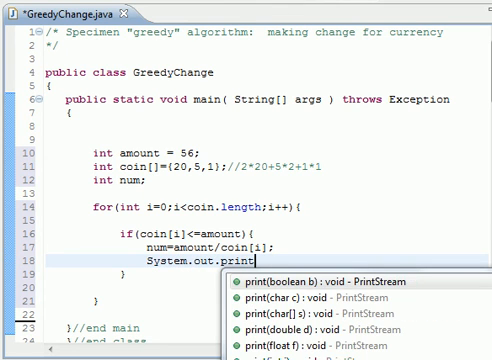
pyautogui.write('ln()')
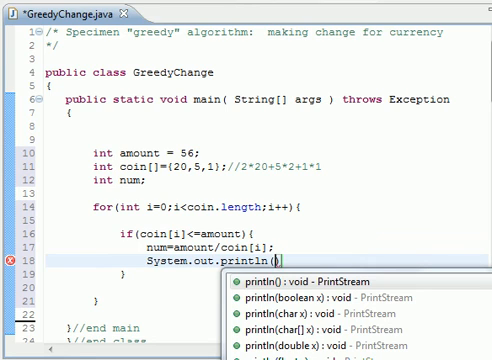
pyautogui.write('num')
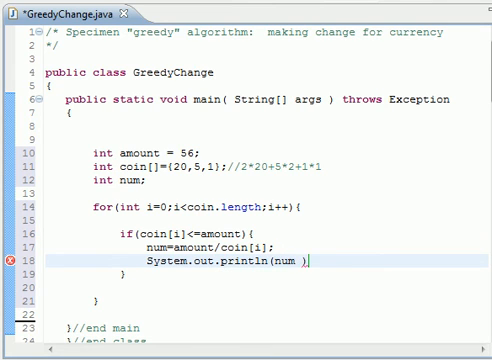
pyautogui.write('+')
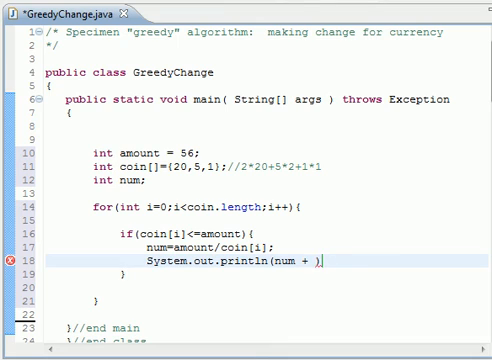
pyautogui.write('" " +')
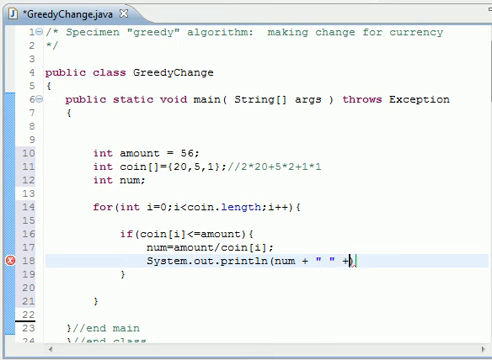
pyautogui.write('" "')
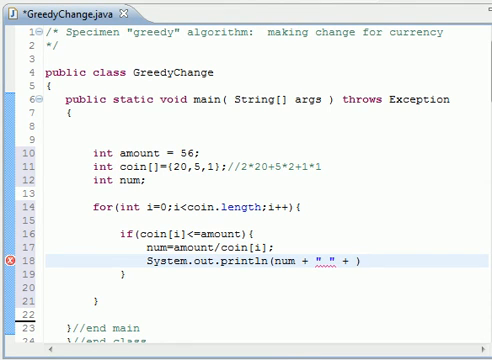
pyautogui.write(')')
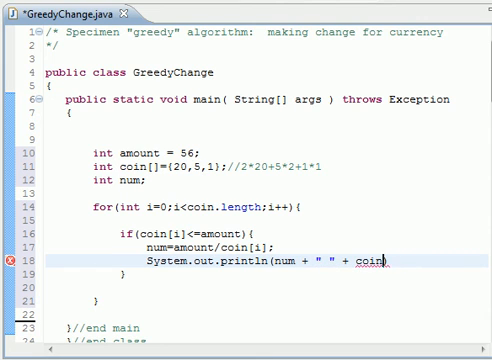
pyautogui.write('[i]')
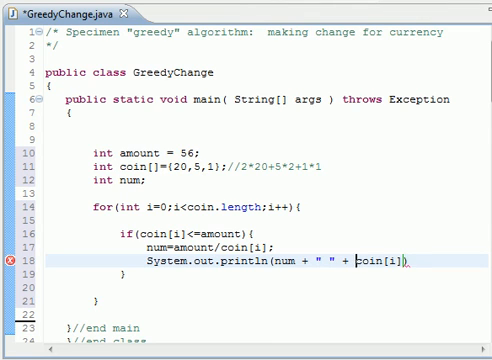
pyautogui.write('""')
pyautogui.write('a')
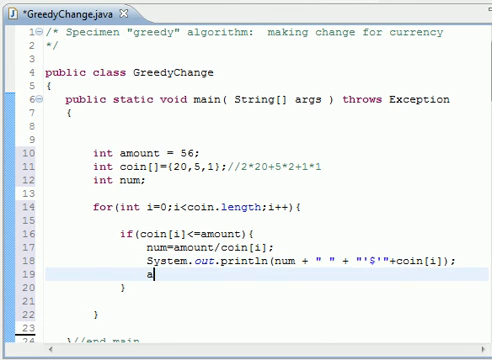
# Add amount-=num*coin[i]; after the println so the run prints 2 $20, 3 $5, 1 $1
pyautogui.write('mount-=')
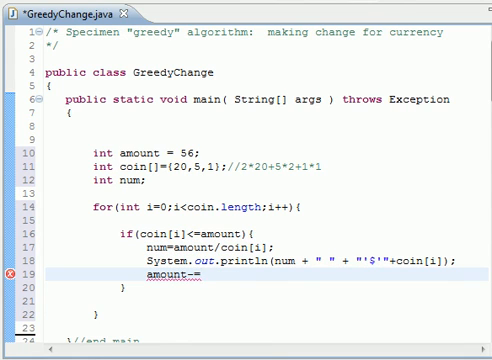
pyautogui.write('num')
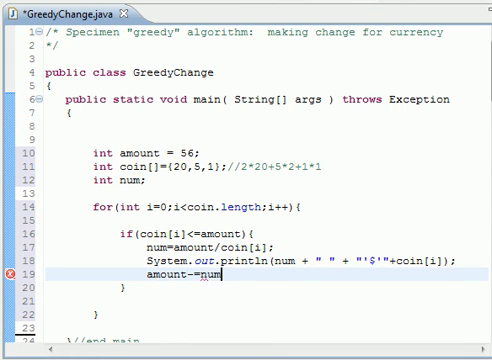
pyautogui.write('*coi')
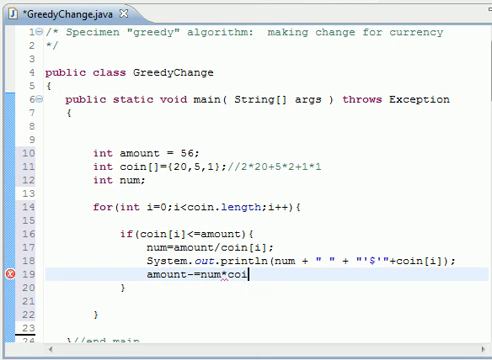
pyautogui.write('n[i];')
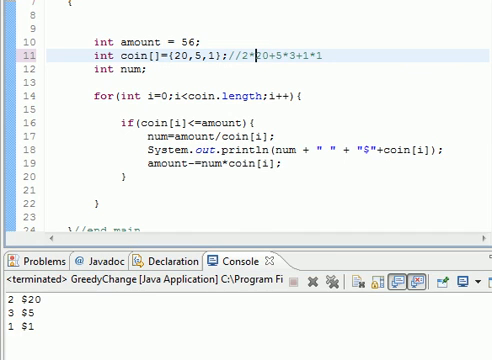
# Change amount to 1244 and run, with the console showing 62 $20 and 4 $1
pyautogui.scroll(-3)
pyautogui.write('4')
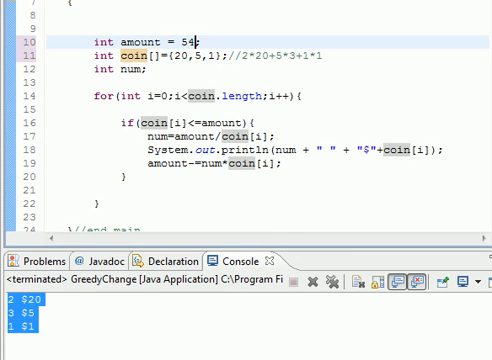
pyautogui.press('BackSpace')
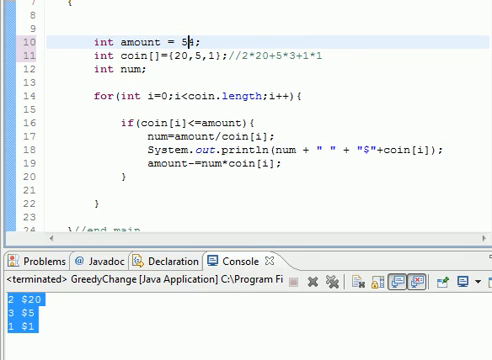
pyautogui.write('44')
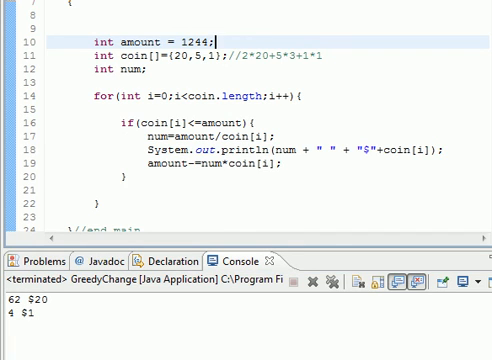
pyautogui.scroll(-3)
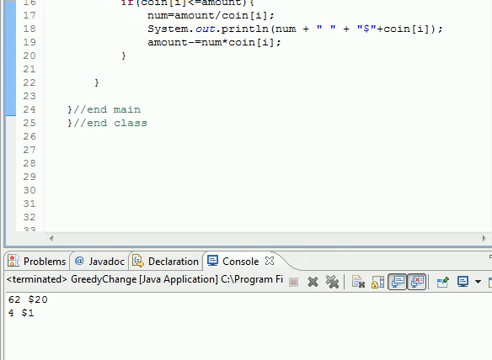
pyautogui.scroll(3)
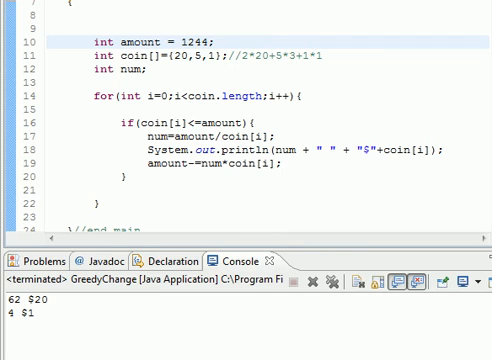
pyautogui.scroll(3)
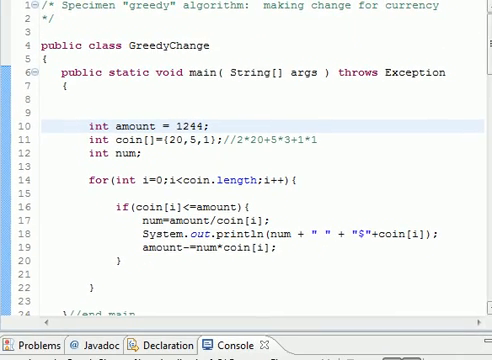